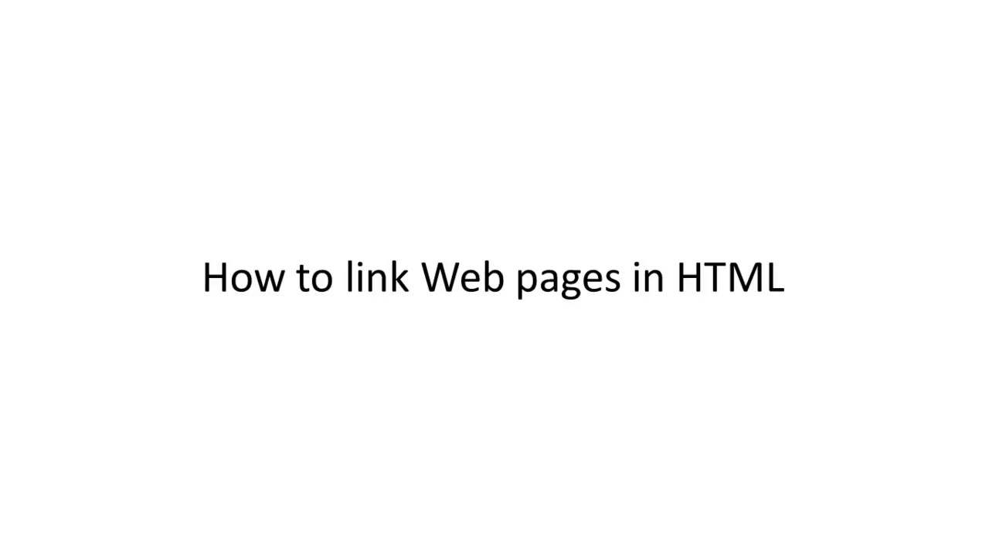
Advance past the PowerPoint title slide.
key(Right)
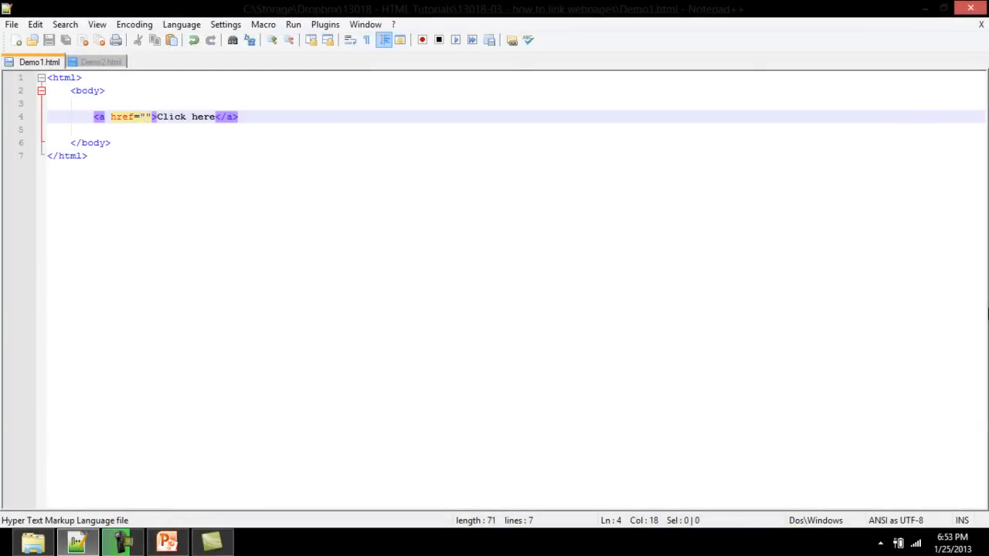
Enter Demo2.html as the href of the Click here link.
text(Demo2.html)
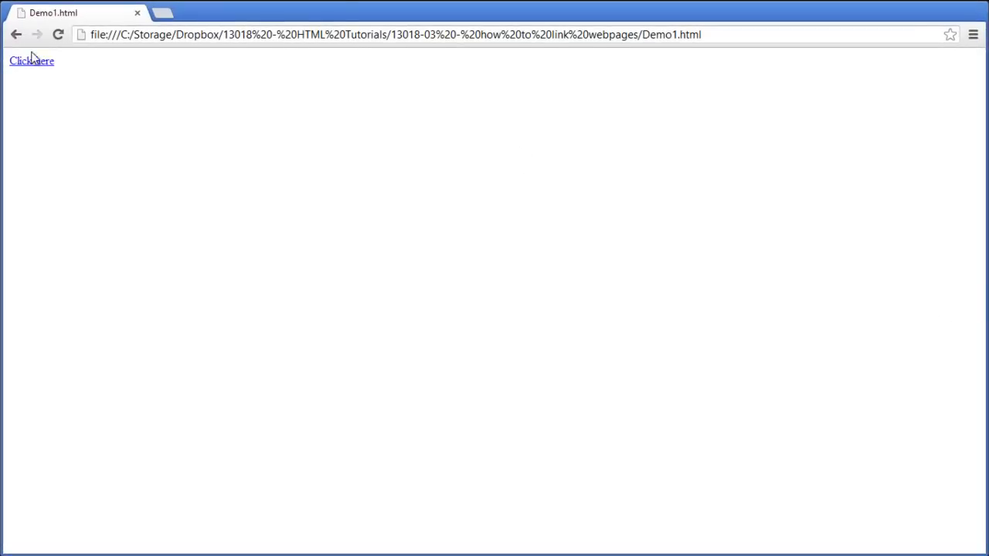
Follow the Click here link on Demo1.html in Chrome to test navigation.
click(28, 62)
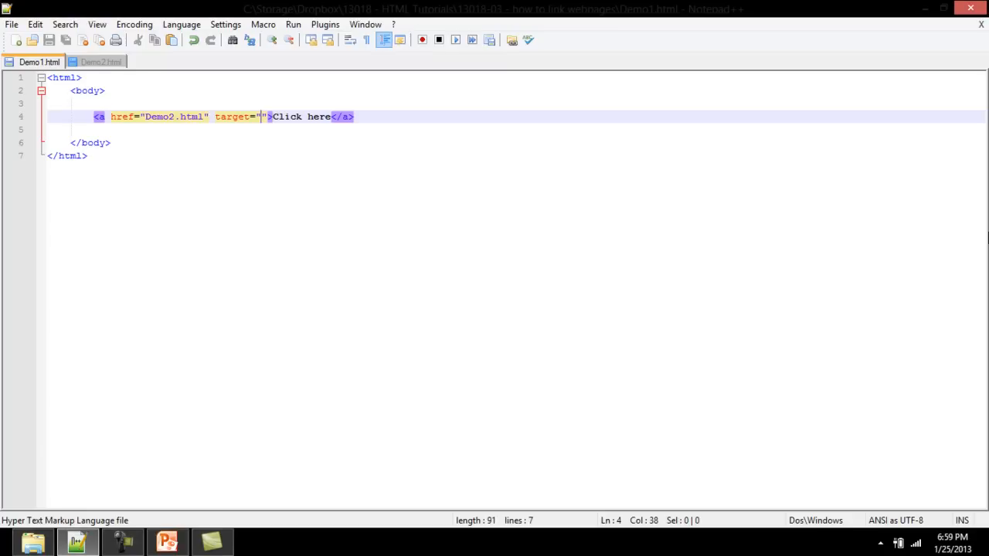
Set the link's target to _self, test the link, then change the target to _blank.
text(_self)
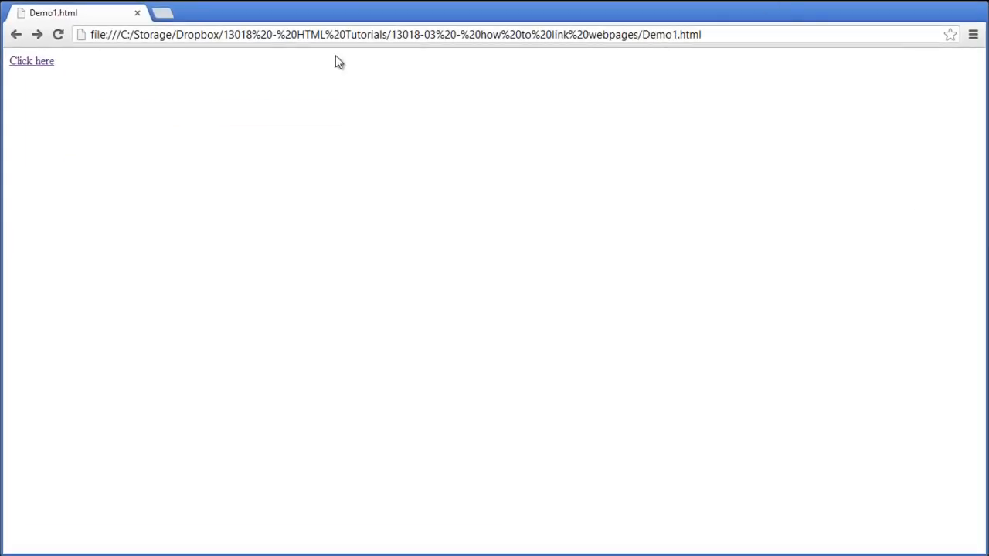
click(27, 60)
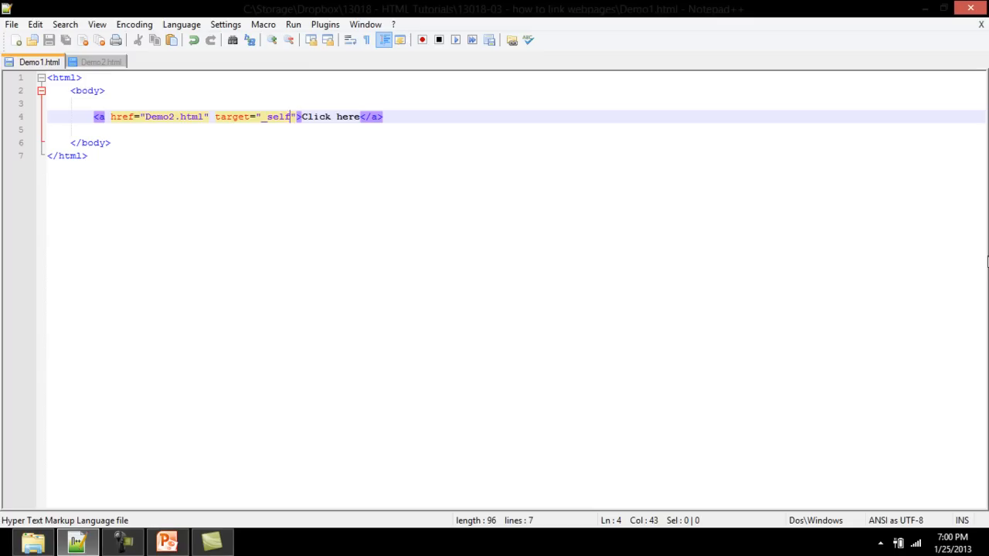
text(_blank)
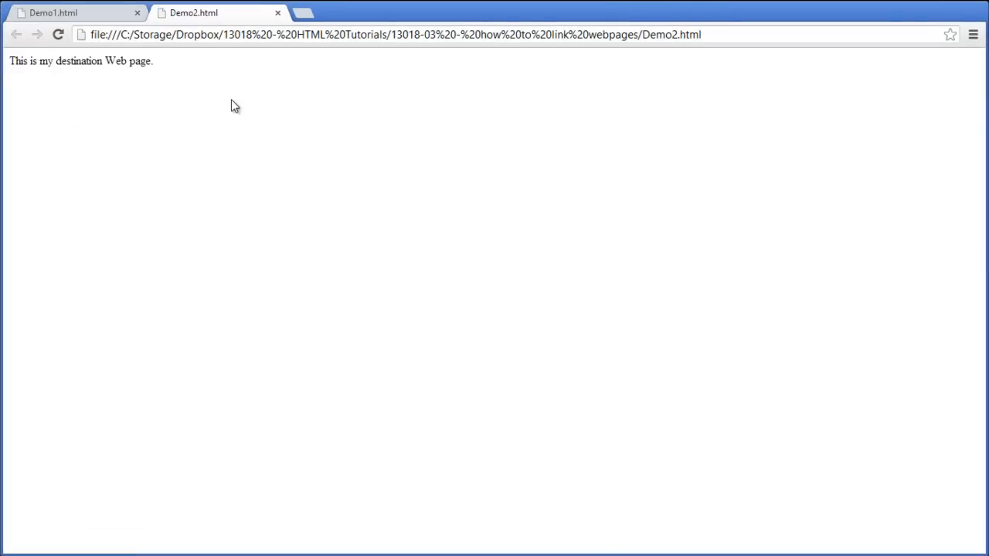
mouse_move(245, 98)
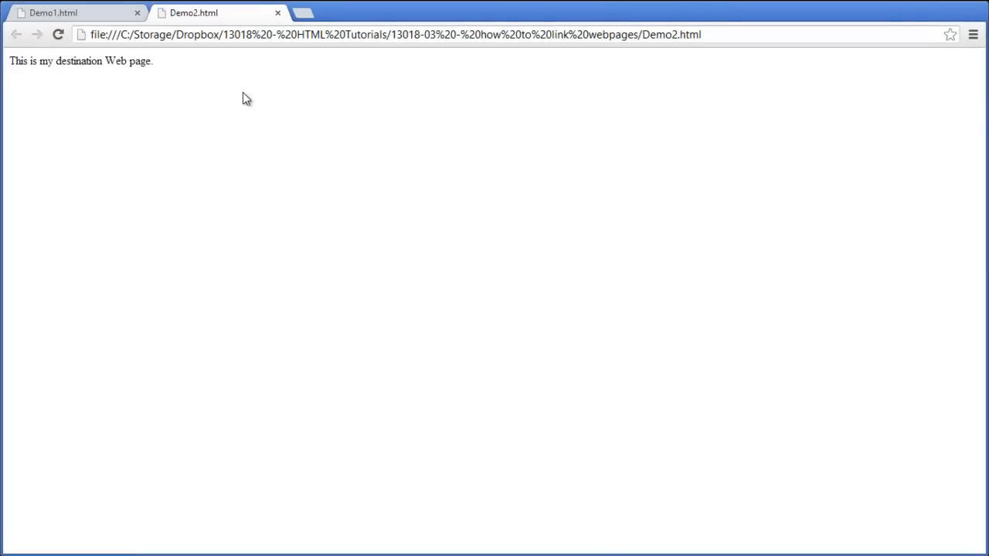